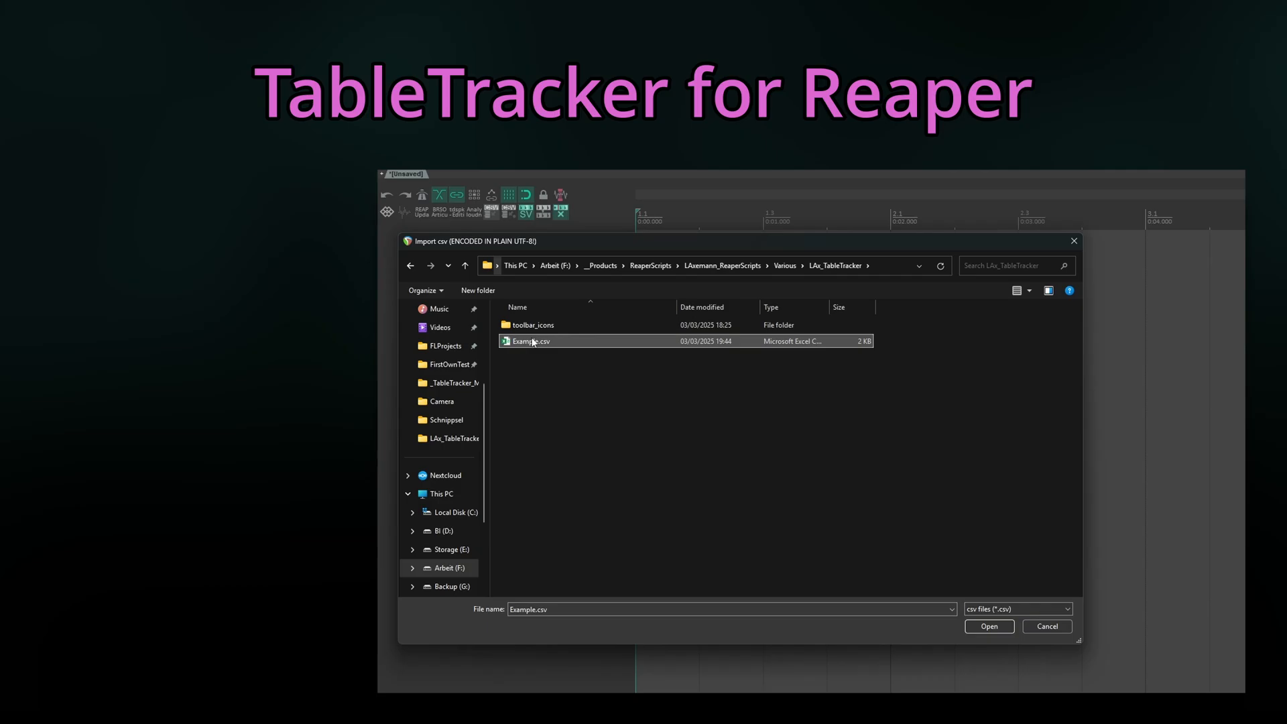
- Import Example.csv with TableTracker's default settings into Animals and Vehicles folders
{"action": "left_click", "coordinate": [989, 626]}
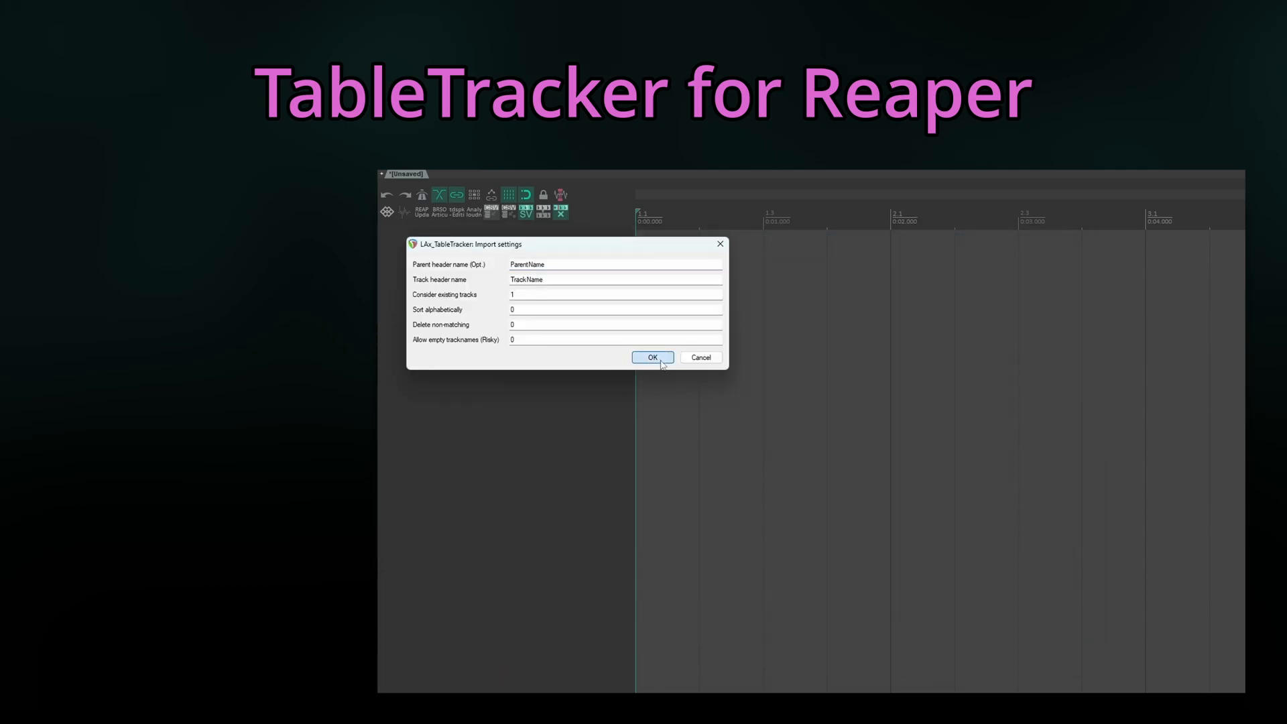
{"action": "left_click", "coordinate": [651, 358]}
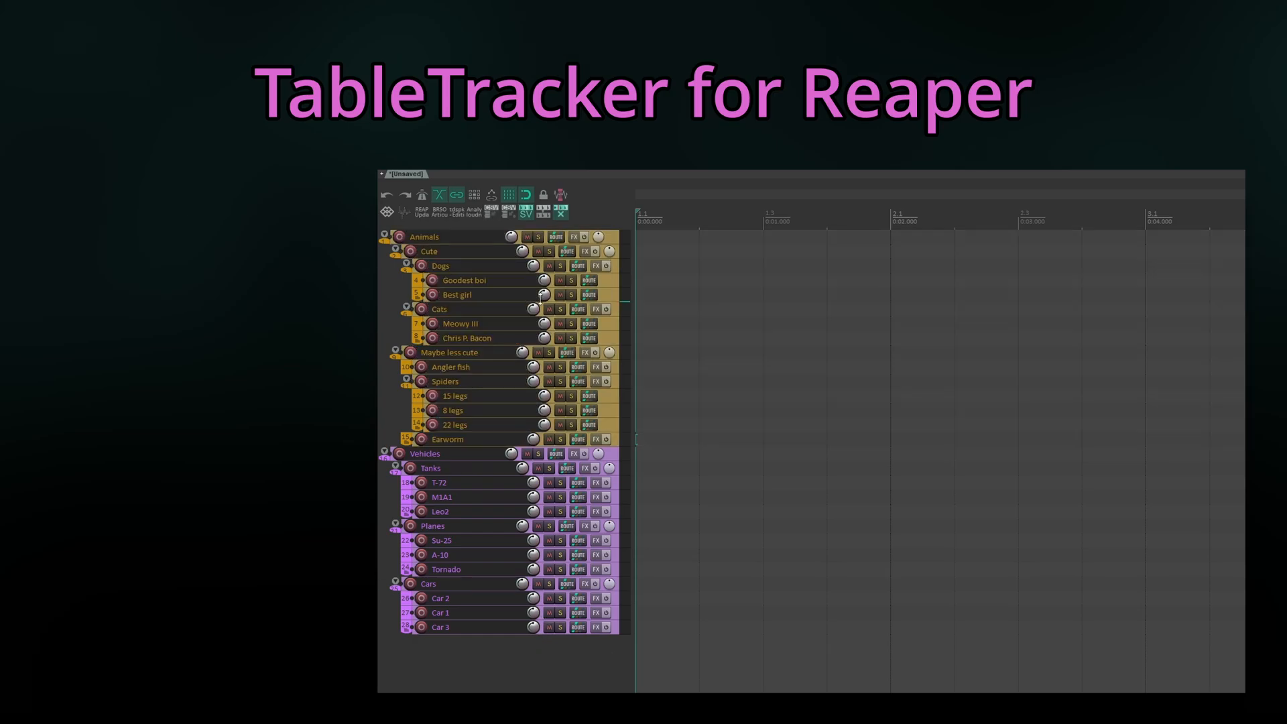
- Re-import the updated CSV, adding '1000 legs?!', 'Never gonna' and 'Give you up' tracks
{"action": "left_click", "coordinate": [509, 212]}
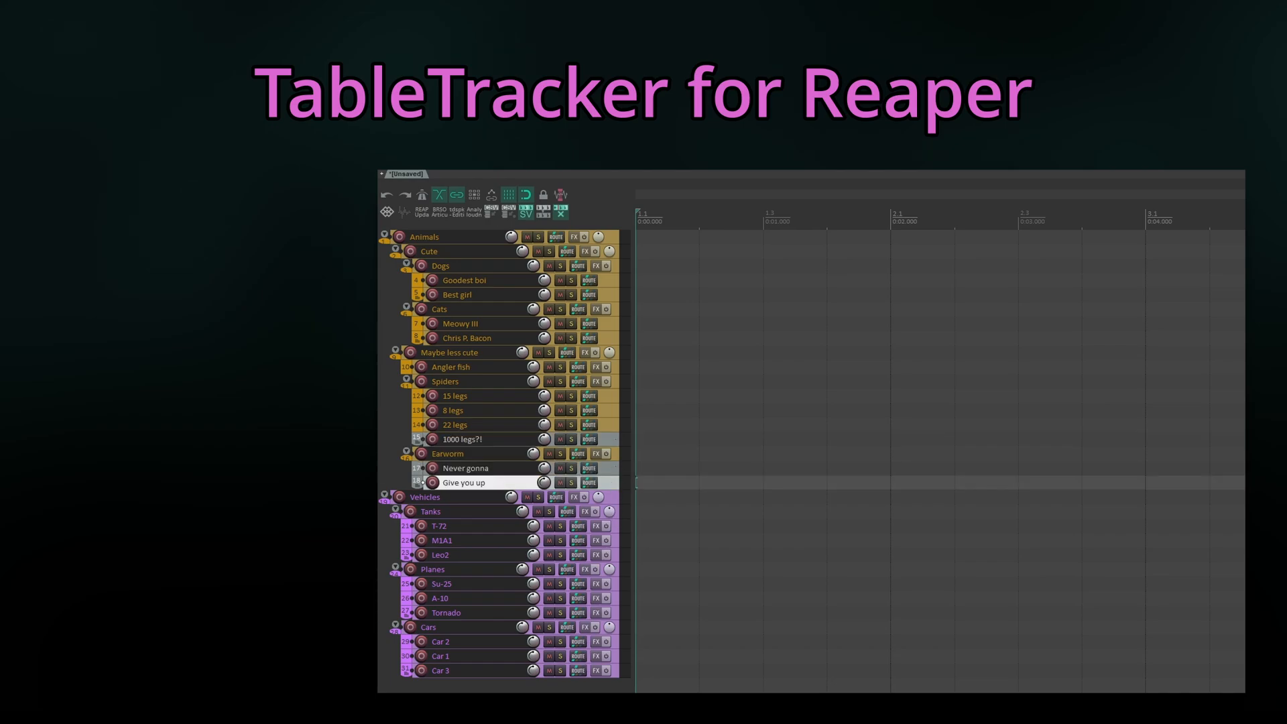
{"action": "left_click", "coordinate": [464, 483]}
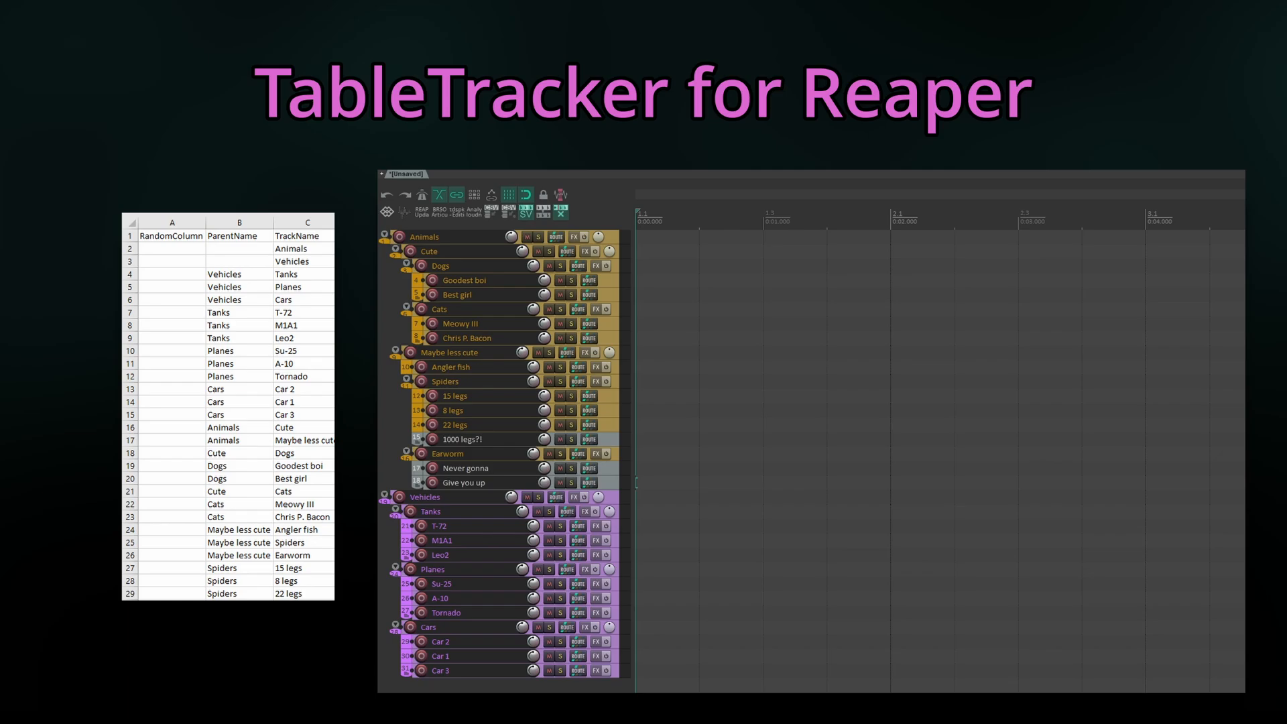
{"action": "left_click", "coordinate": [460, 511]}
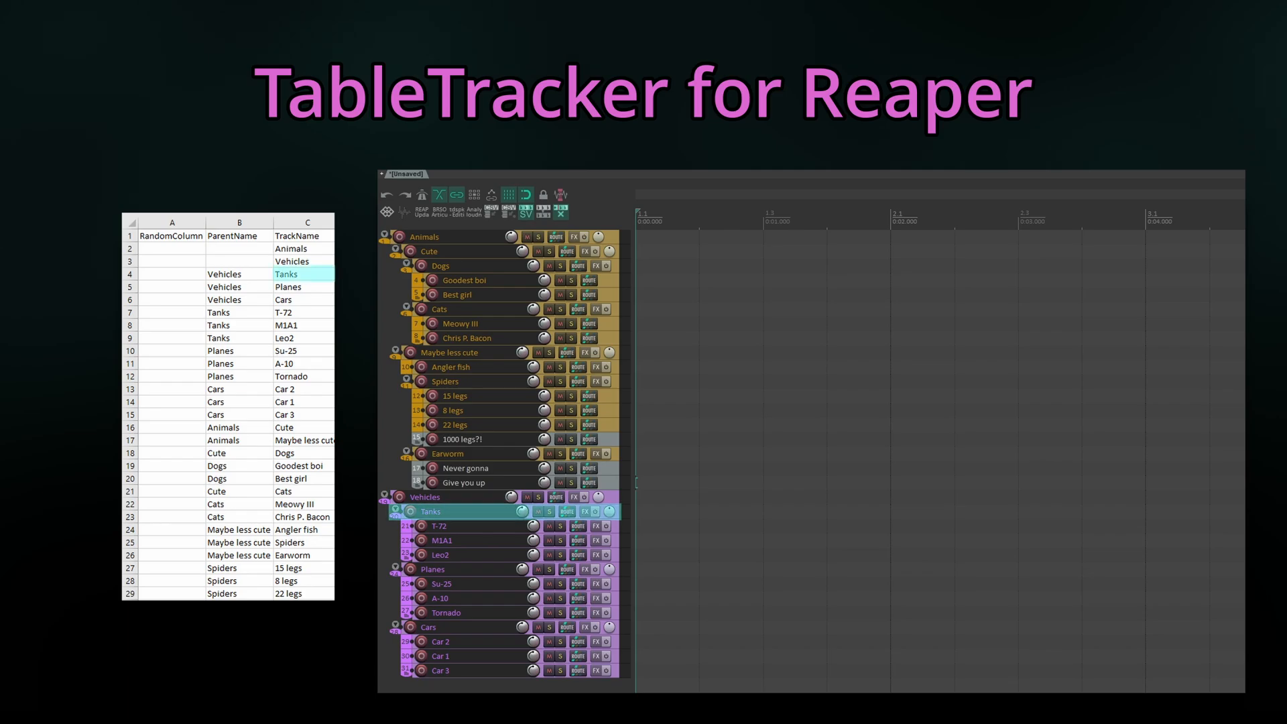
{"action": "left_click", "coordinate": [425, 497]}
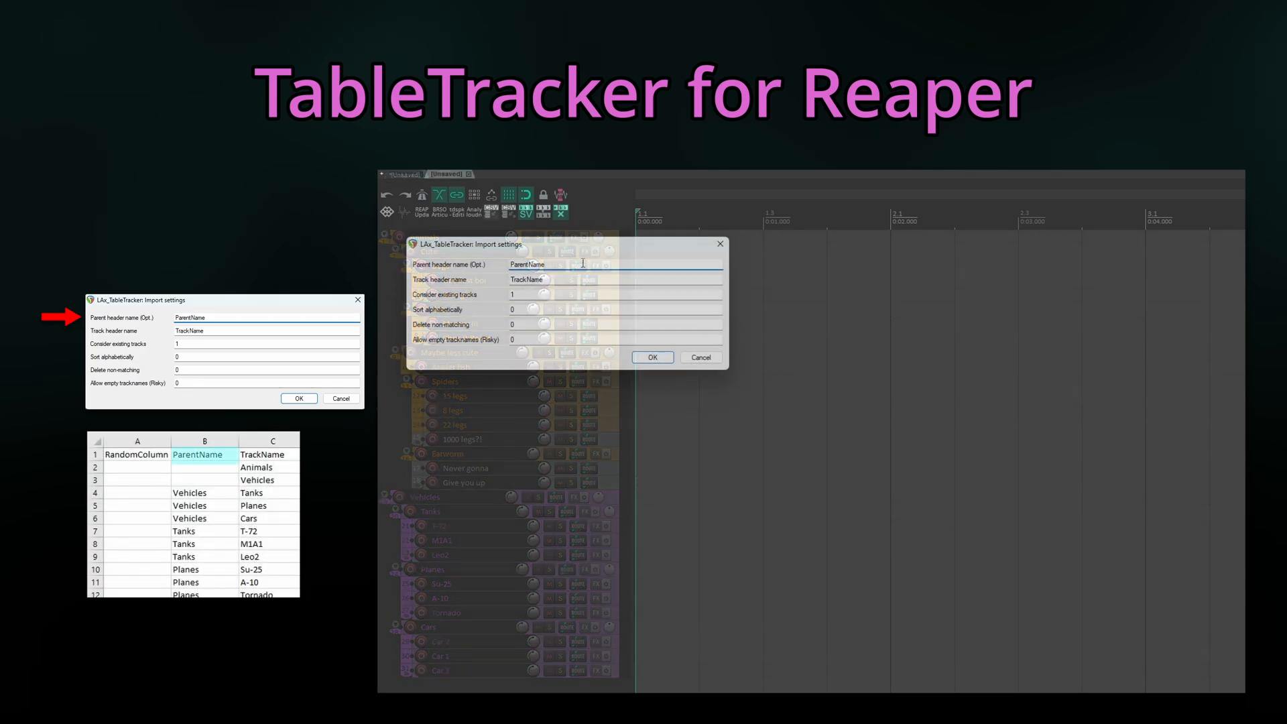
- Import the table with an empty Parent header name, giving a flat track list
{"action": "left_click", "coordinate": [651, 357]}
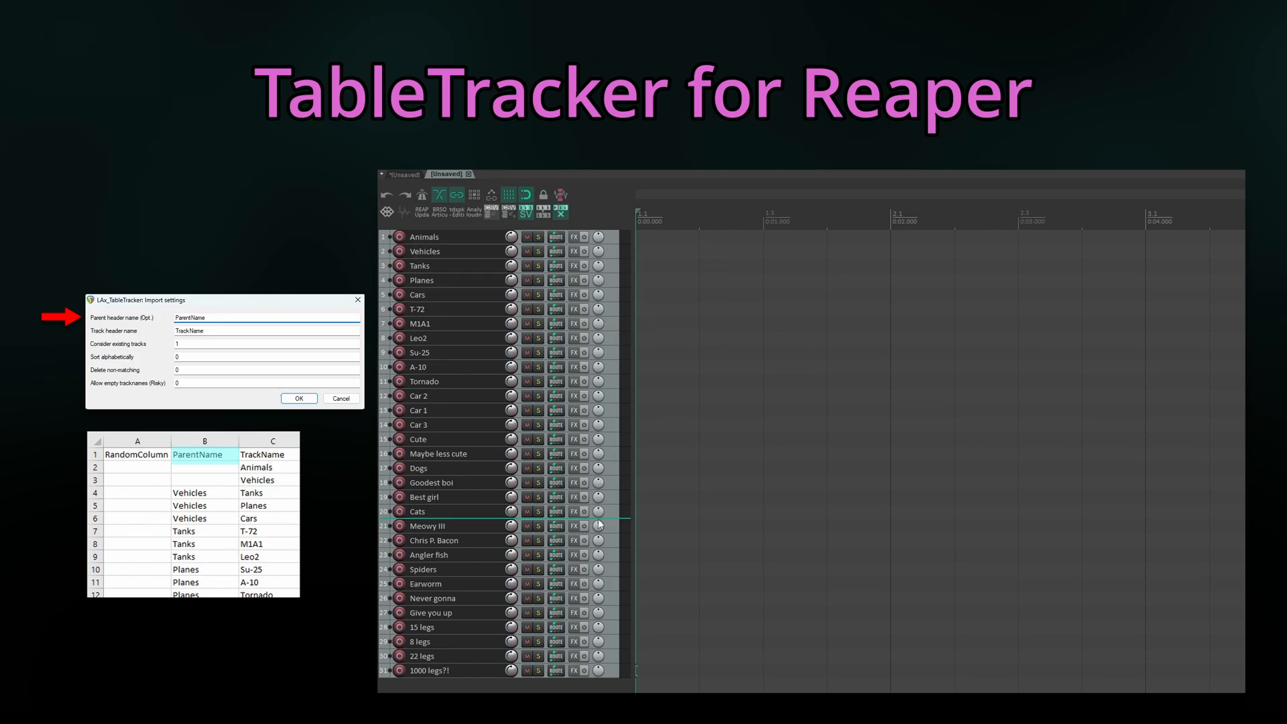
{"action": "left_click", "coordinate": [299, 398]}
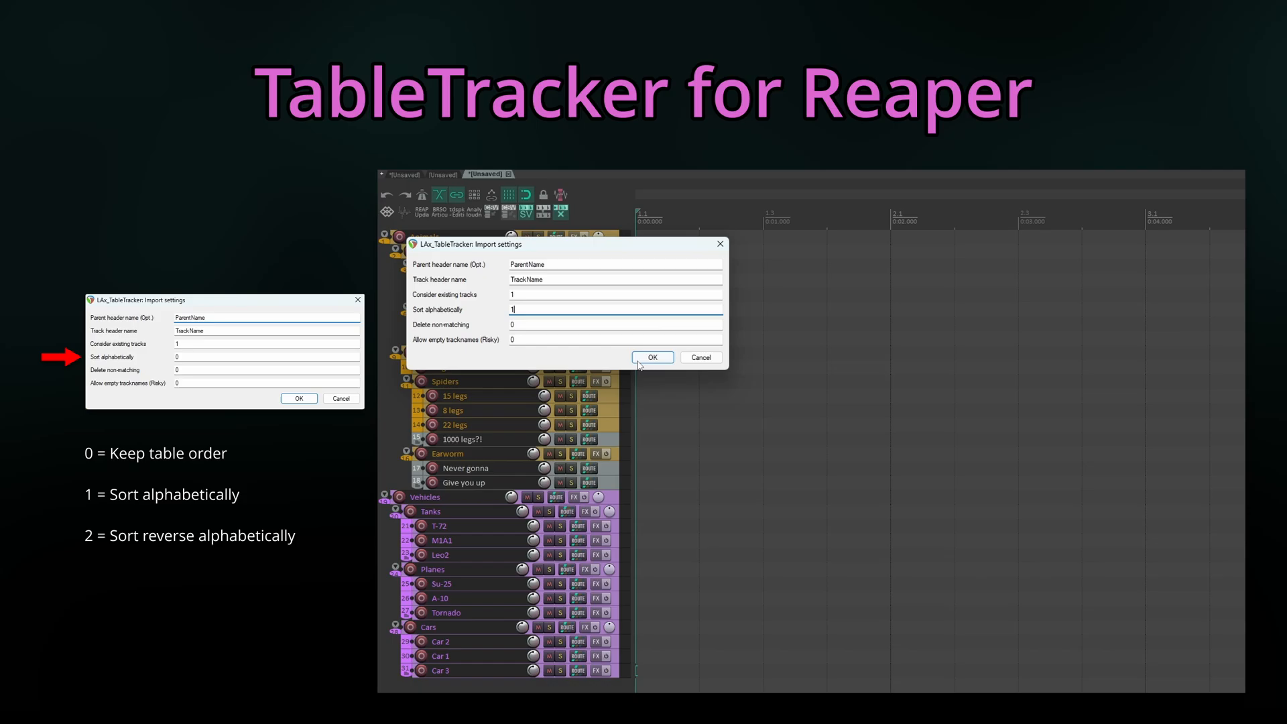
- Import the table with Sort alphabetically set to 1, ordering Cats before Dogs
{"action": "left_click", "coordinate": [652, 356]}
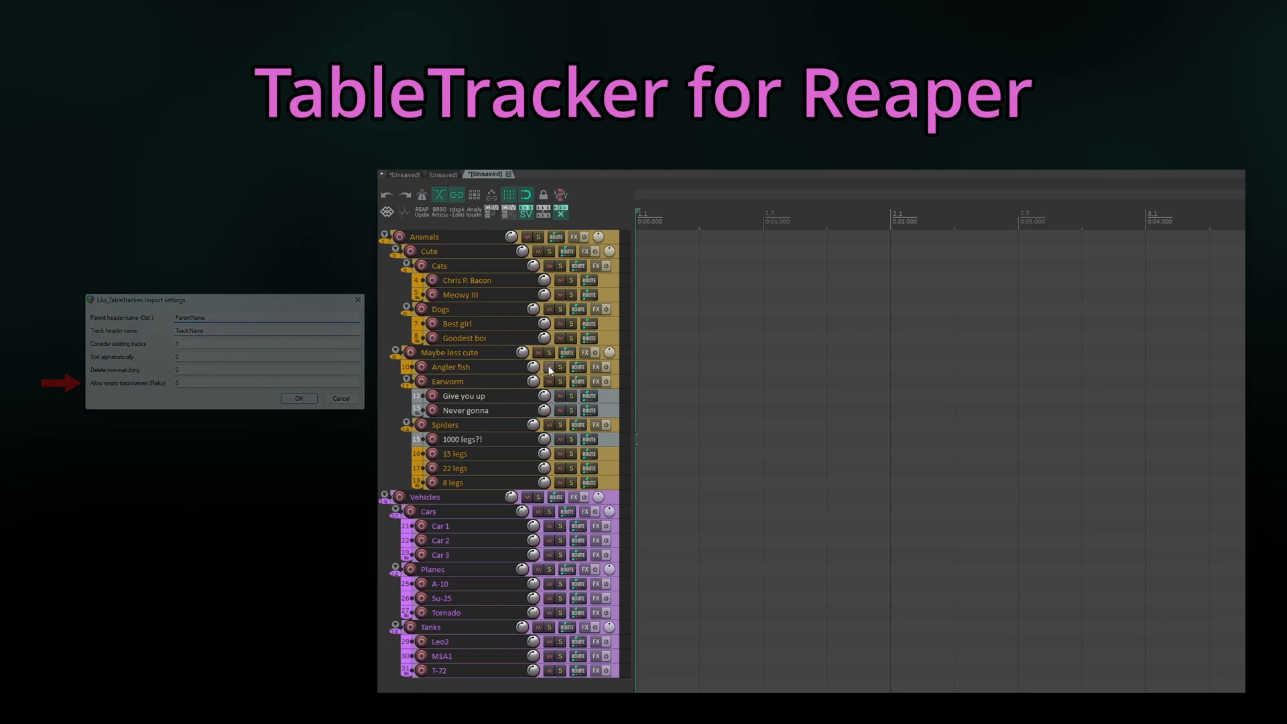
{"action": "left_click", "coordinate": [299, 398]}
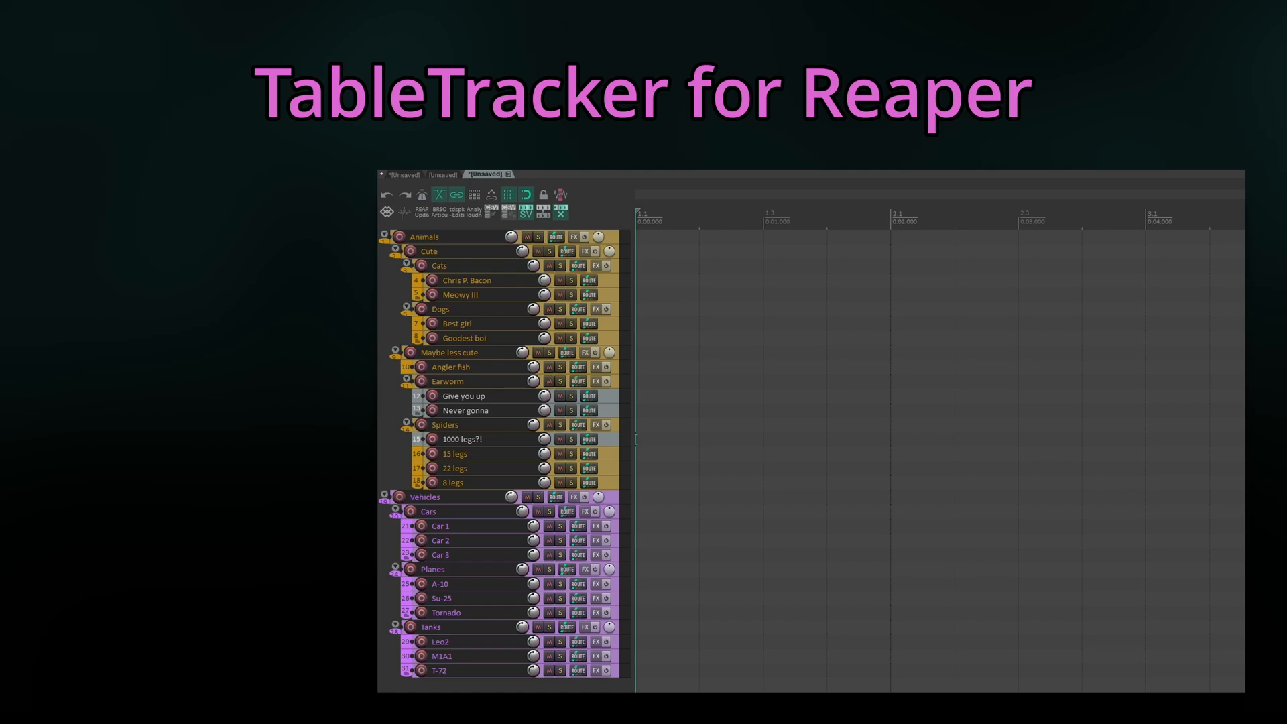
{"action": "mouse_move", "coordinate": [507, 215]}
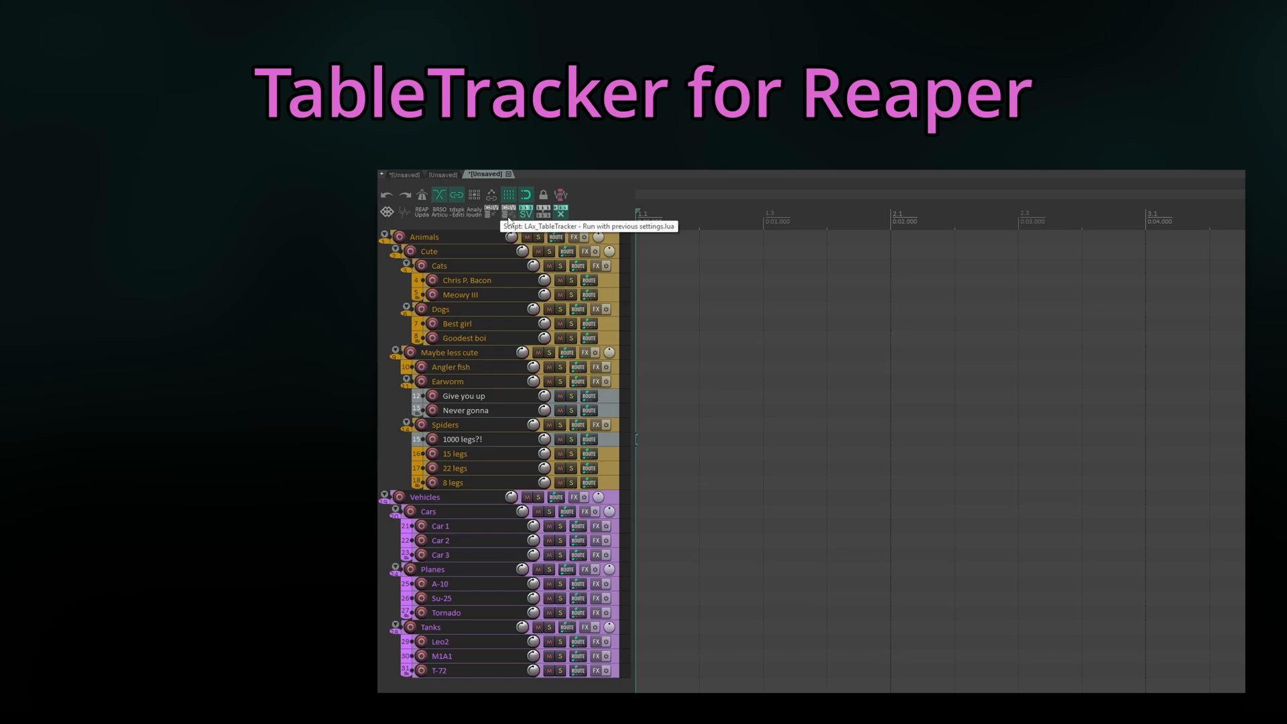
{"action": "left_click", "coordinate": [491, 195]}
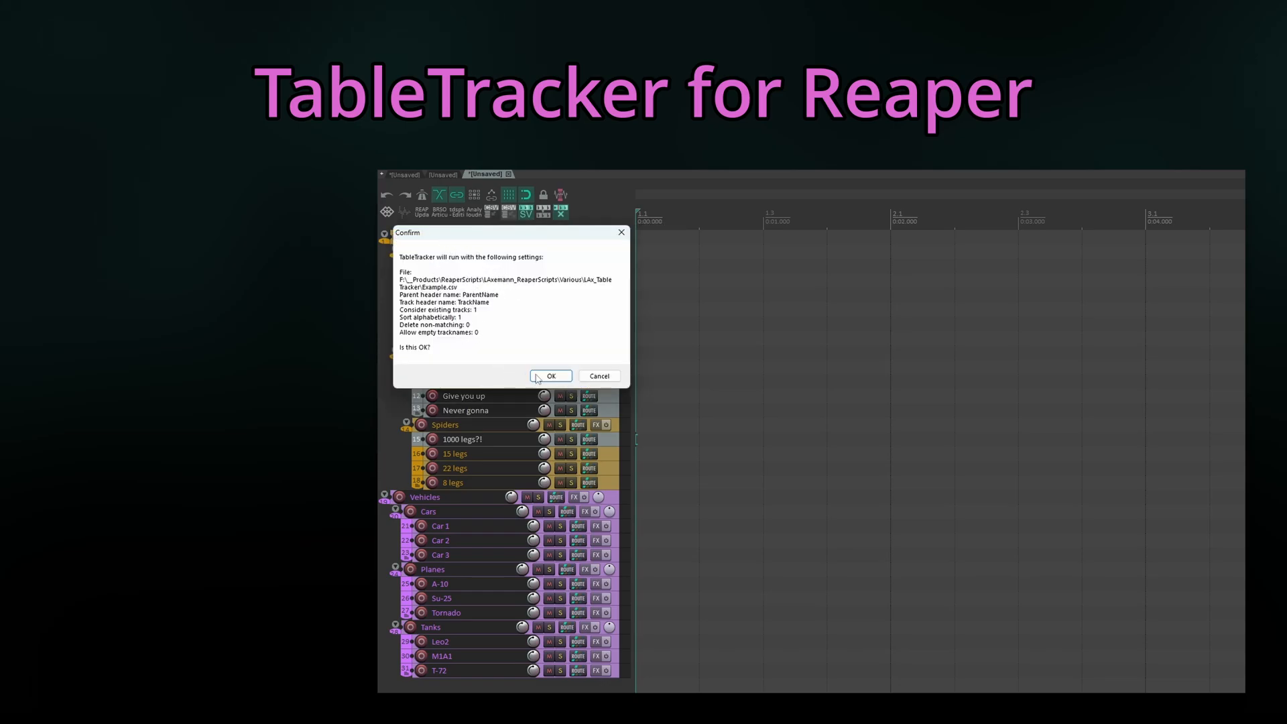
{"action": "left_click", "coordinate": [550, 376]}
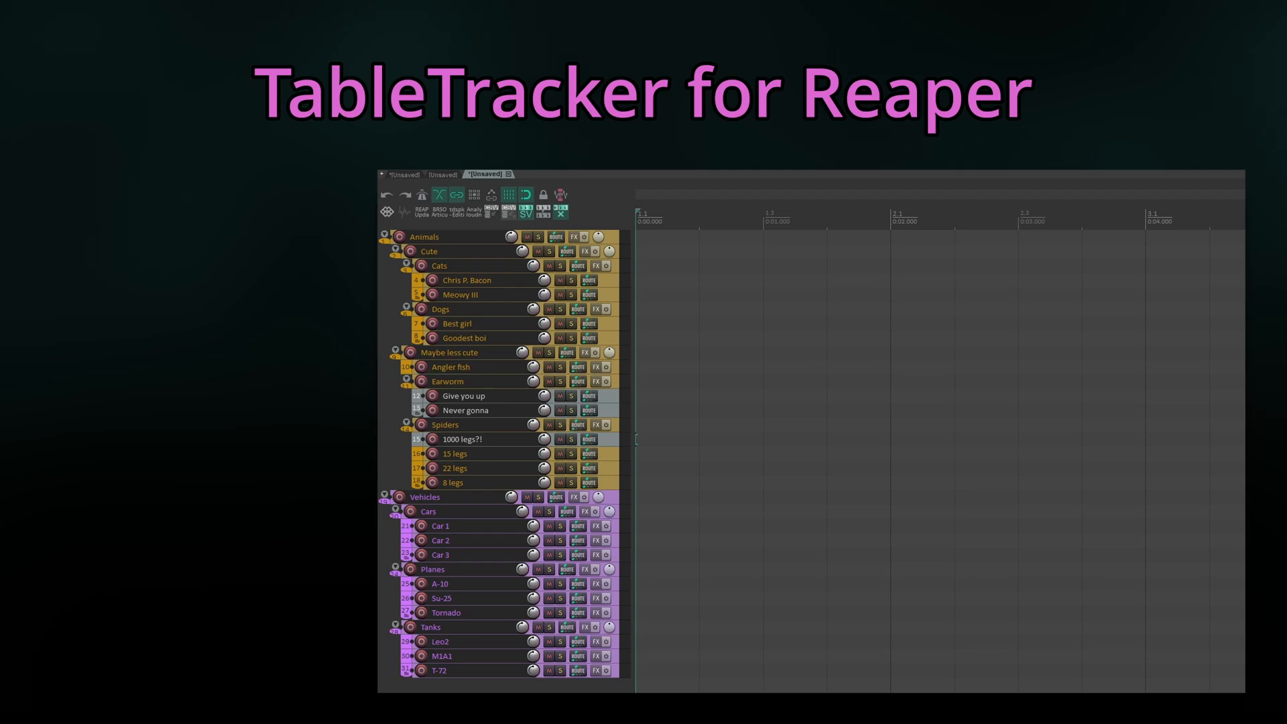
- Start importing the LAxemann ReaperScripts index URL in ReaPack's repository manager
{"action": "left_click", "coordinate": [592, 162]}
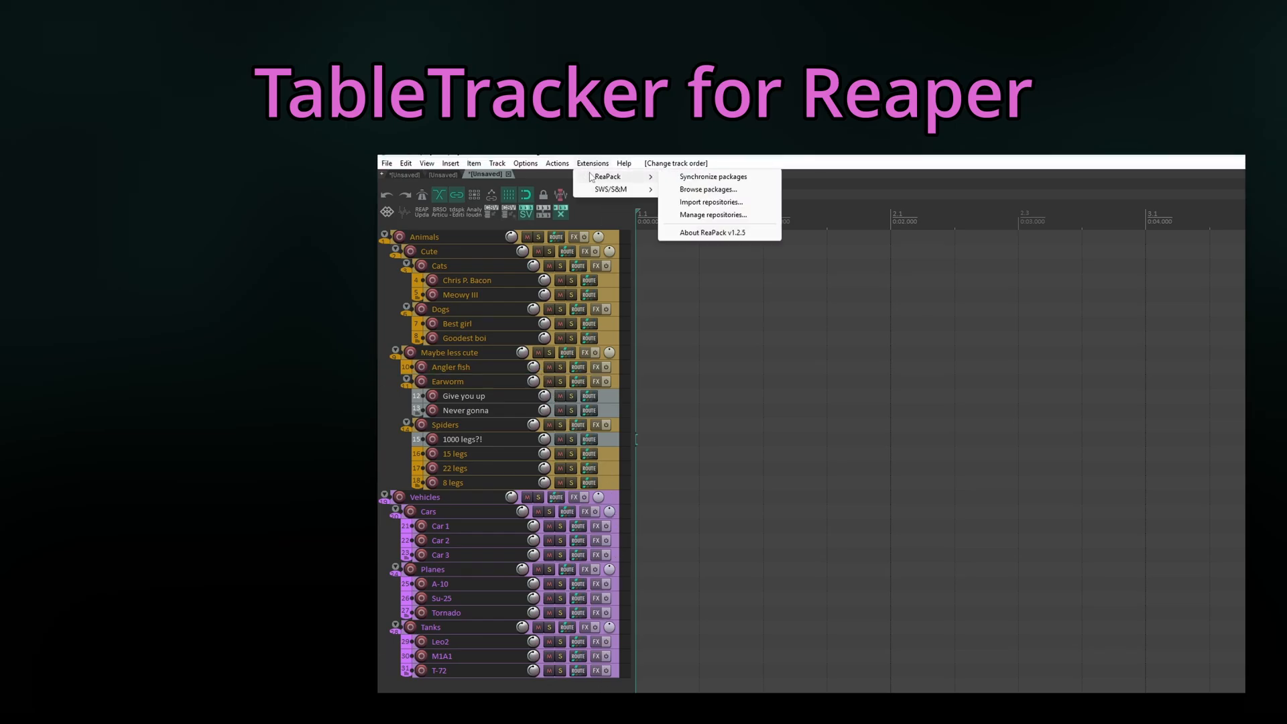
{"action": "left_click", "coordinate": [713, 215]}
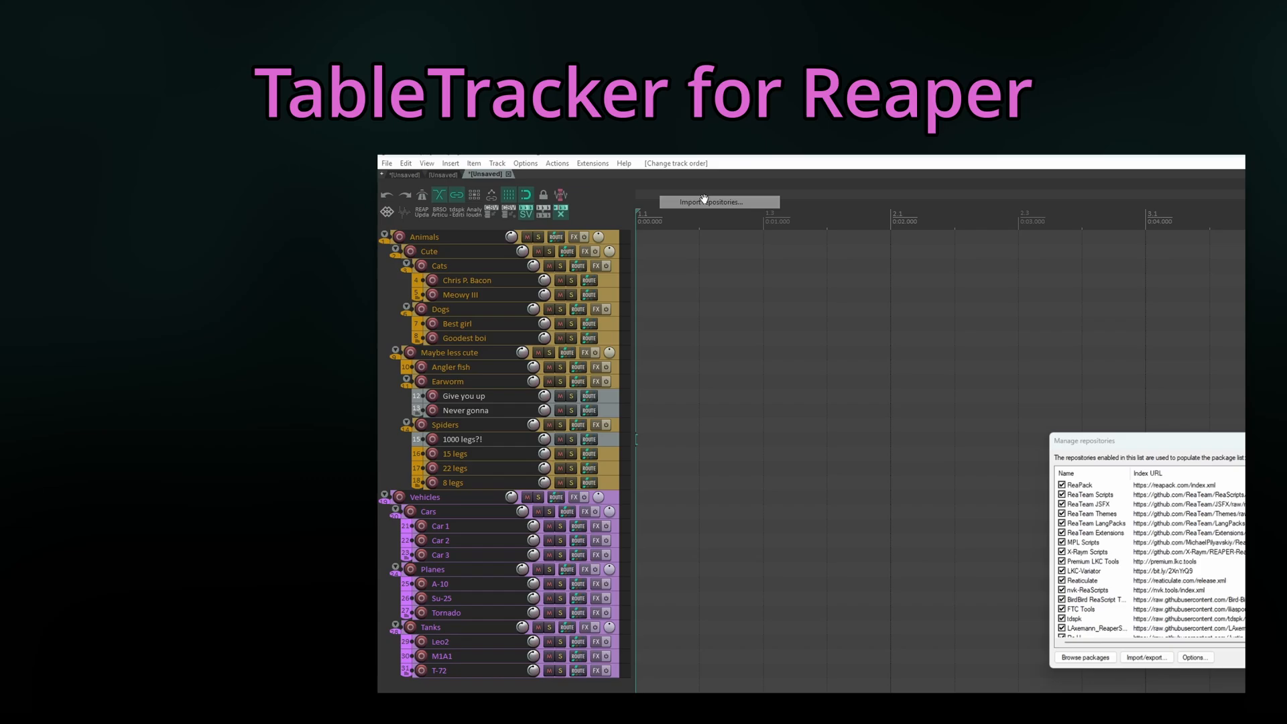
{"action": "left_click", "coordinate": [717, 202]}
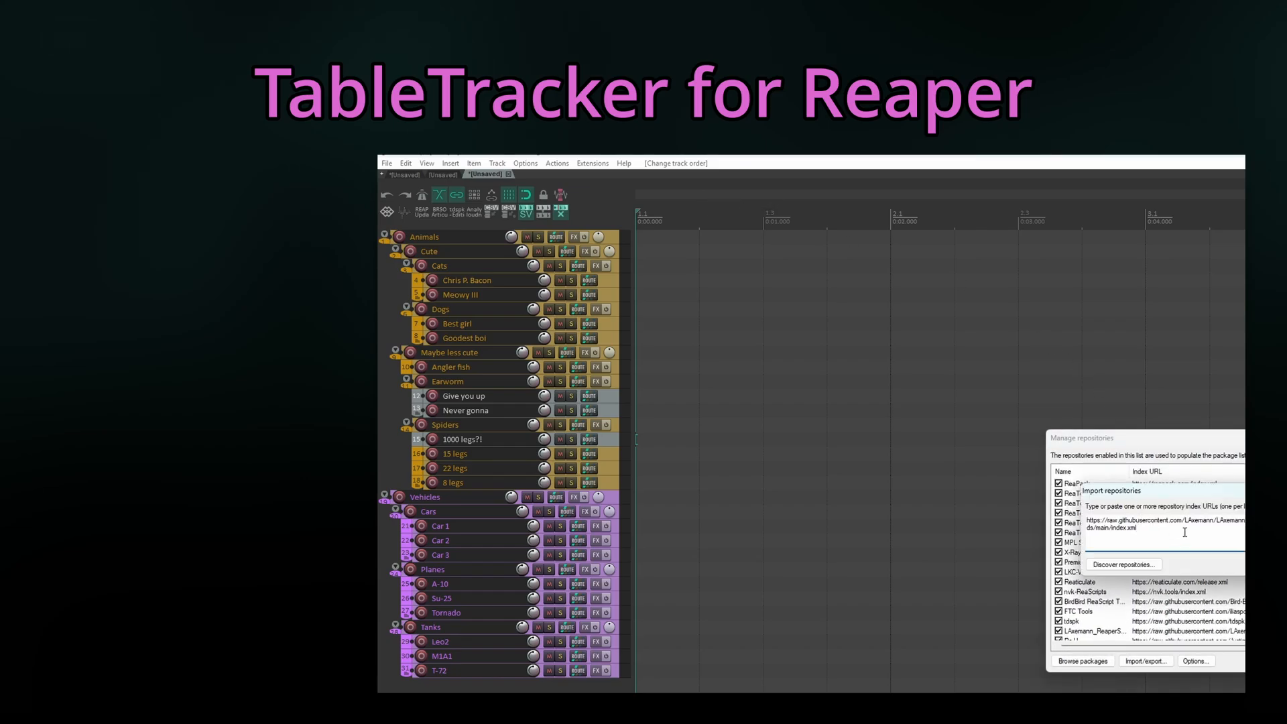